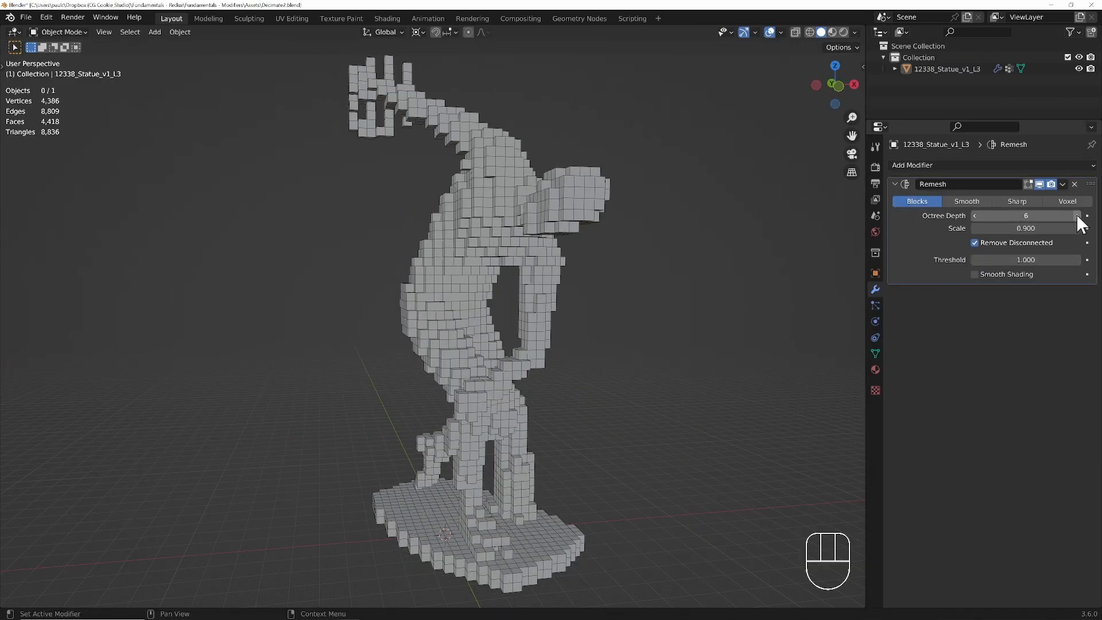
Switch to the MeshDeform example with the two Suzanne heads and play its animation.
left_click(1081, 215)
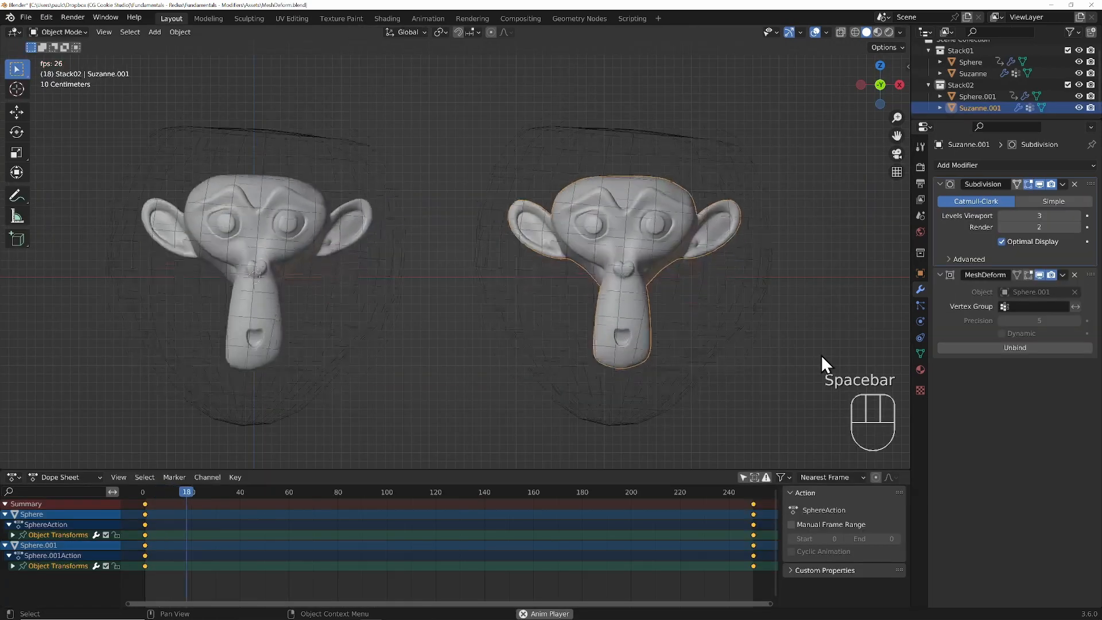
key("space")
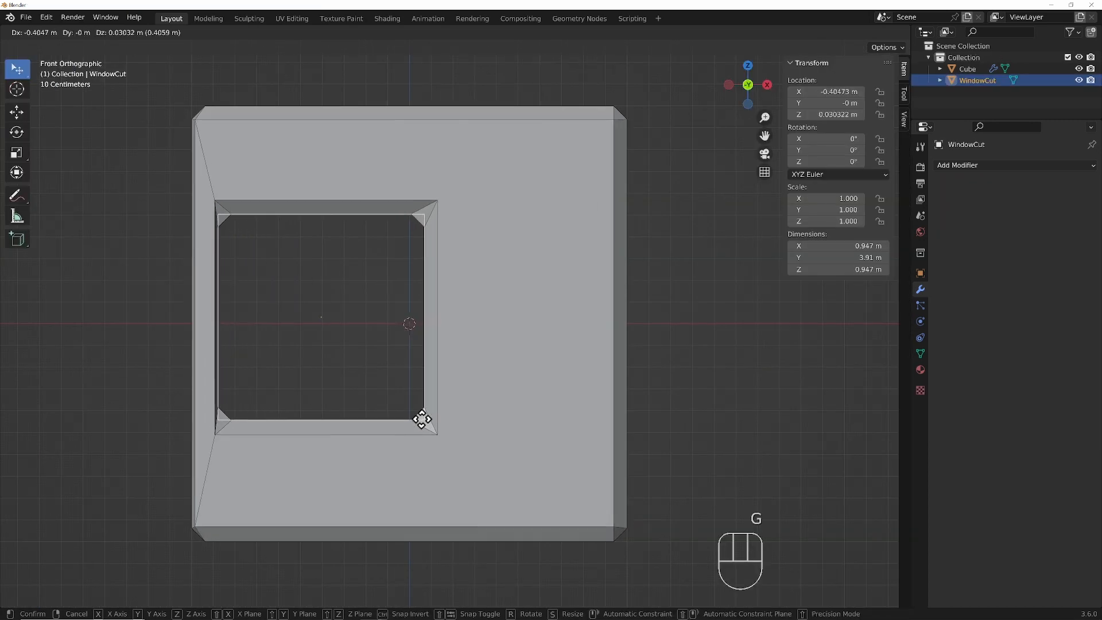
mouse_move(430, 345)
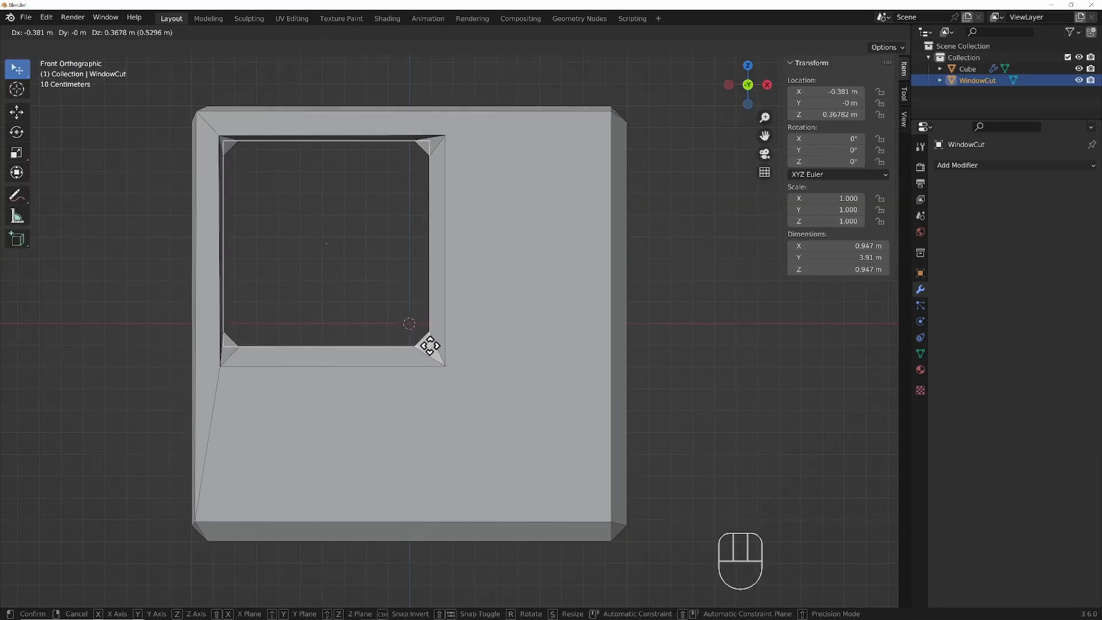